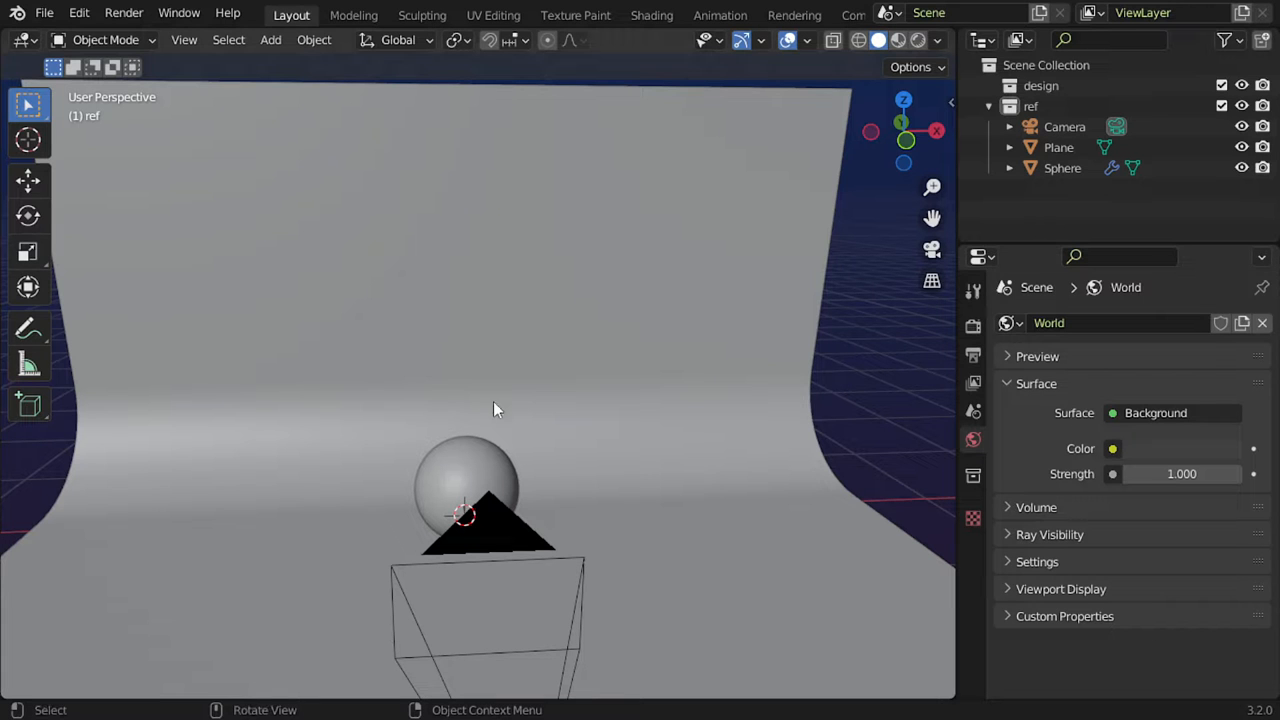
pyautogui.moveTo(896, 465)
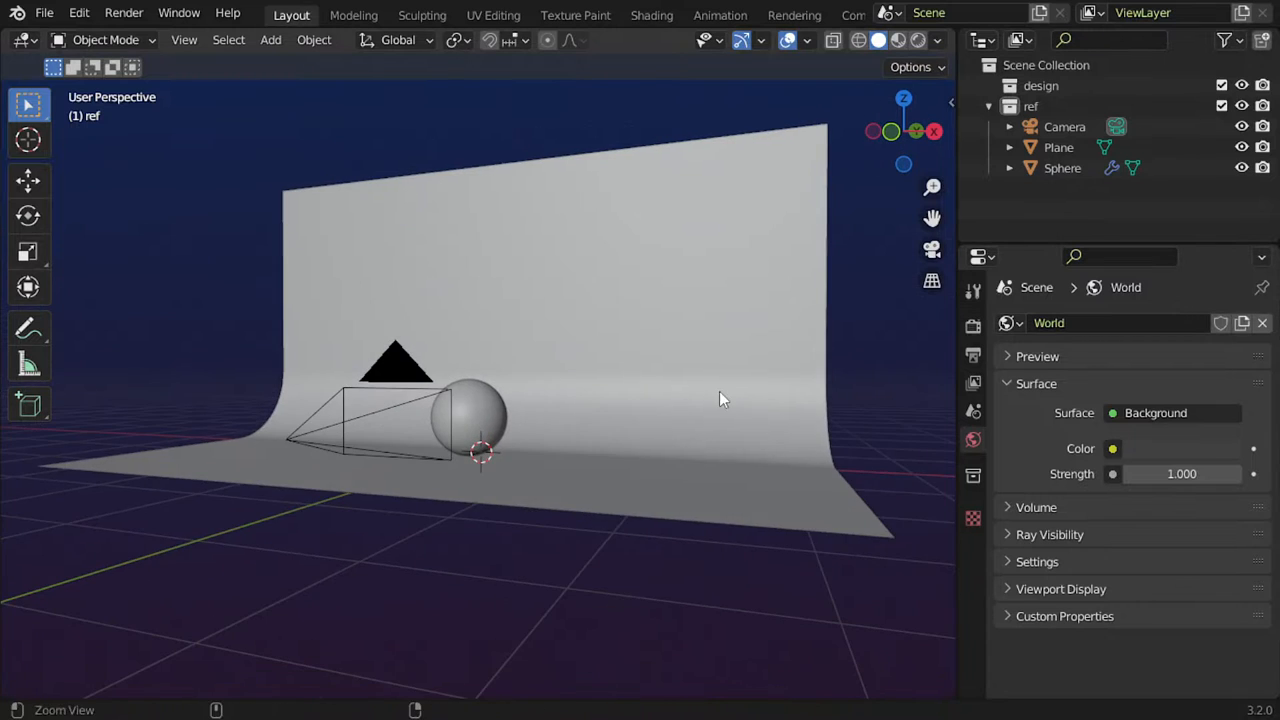
# Step: Switch to the front orthographic view of the backdrop, sphere and camera
pyautogui.press('KP_1')
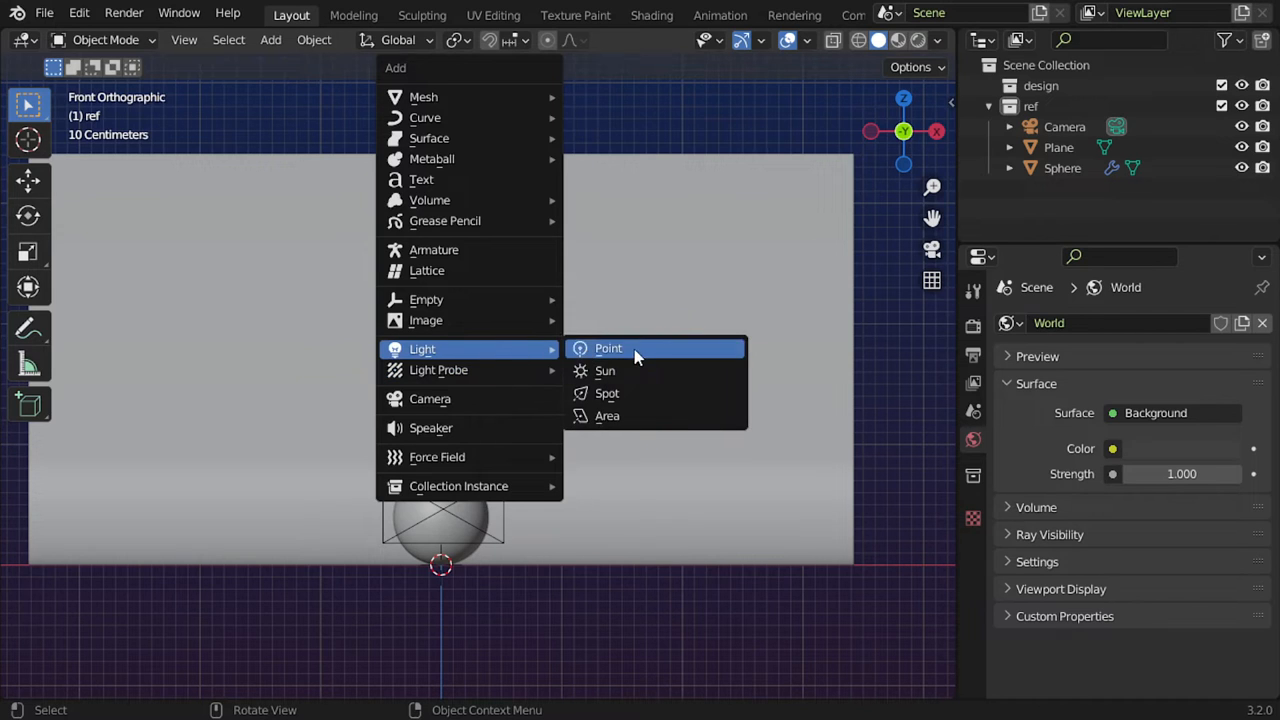
# Step: Add a point light raised above the sphere and enable its emission nodes
pyautogui.click(608, 348)
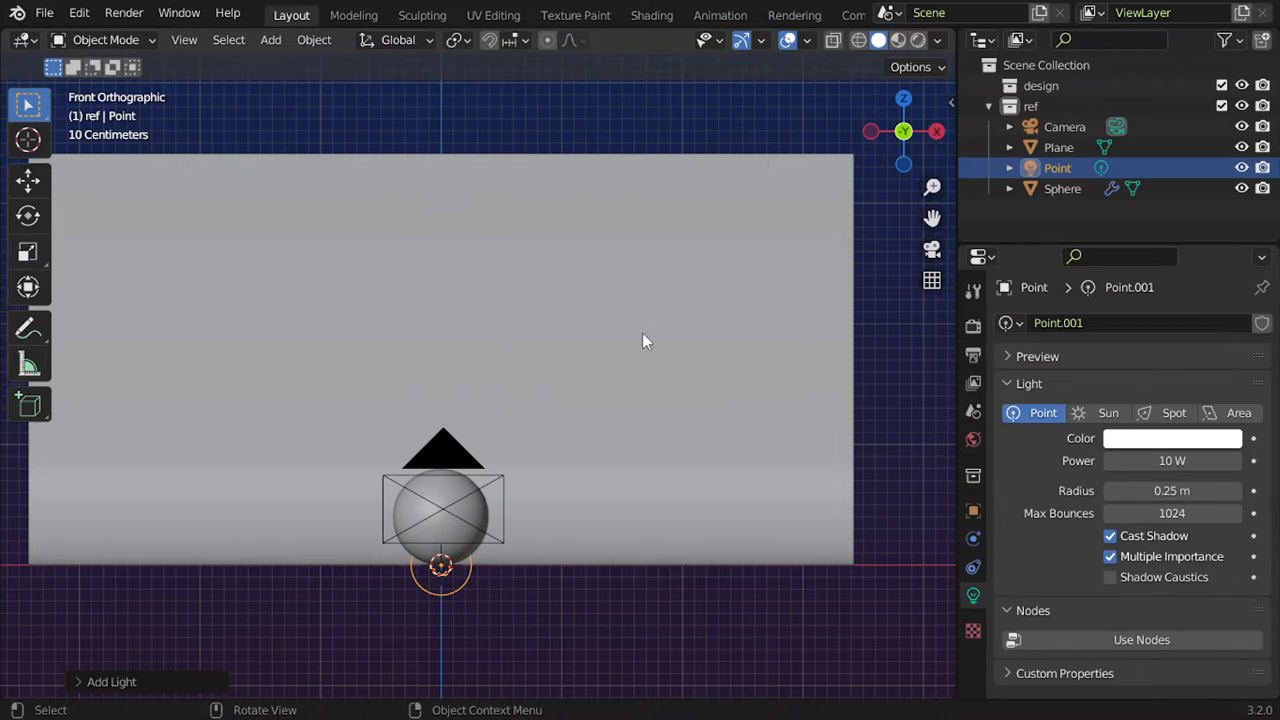
pyautogui.click(972, 326)
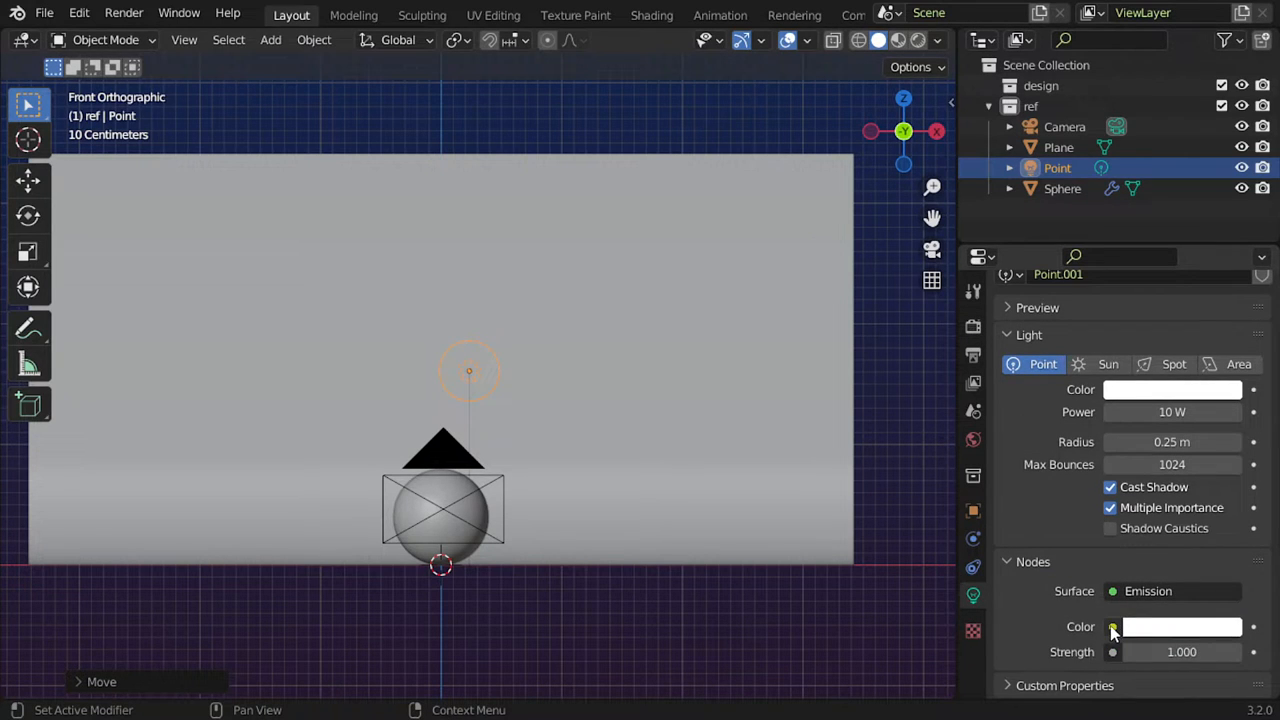
pyautogui.click(1112, 627)
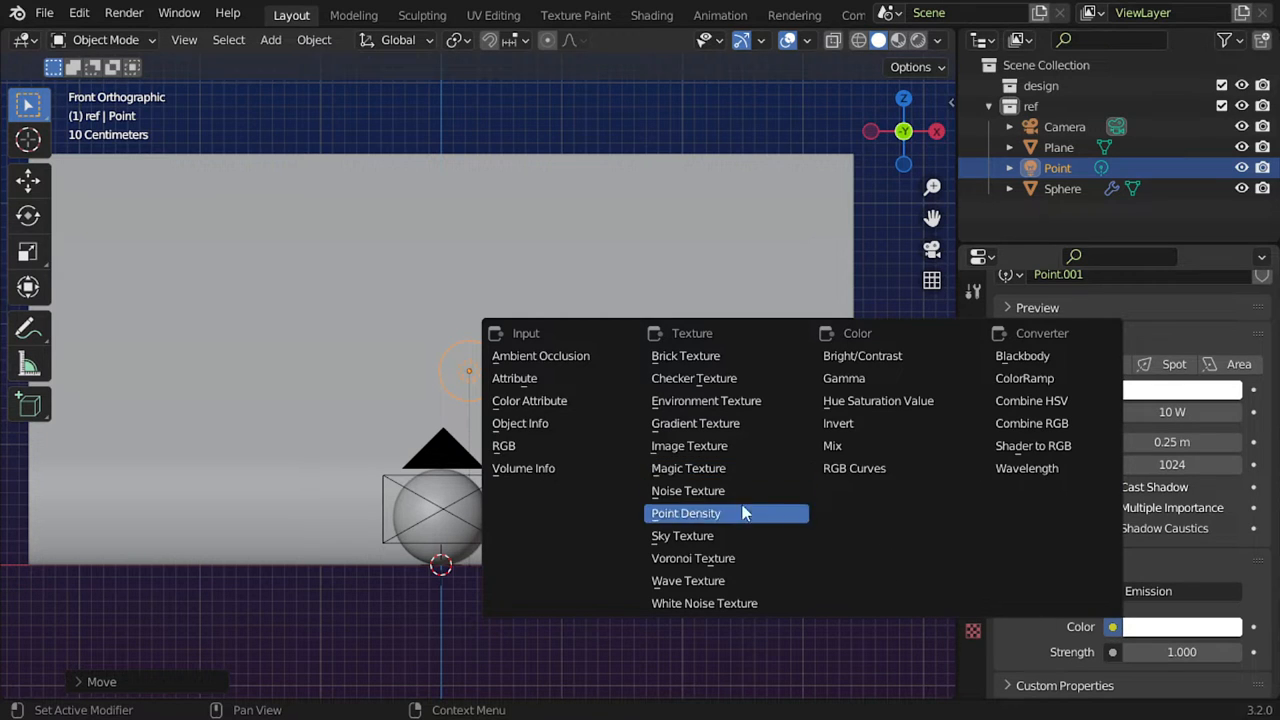
pyautogui.moveTo(685, 355)
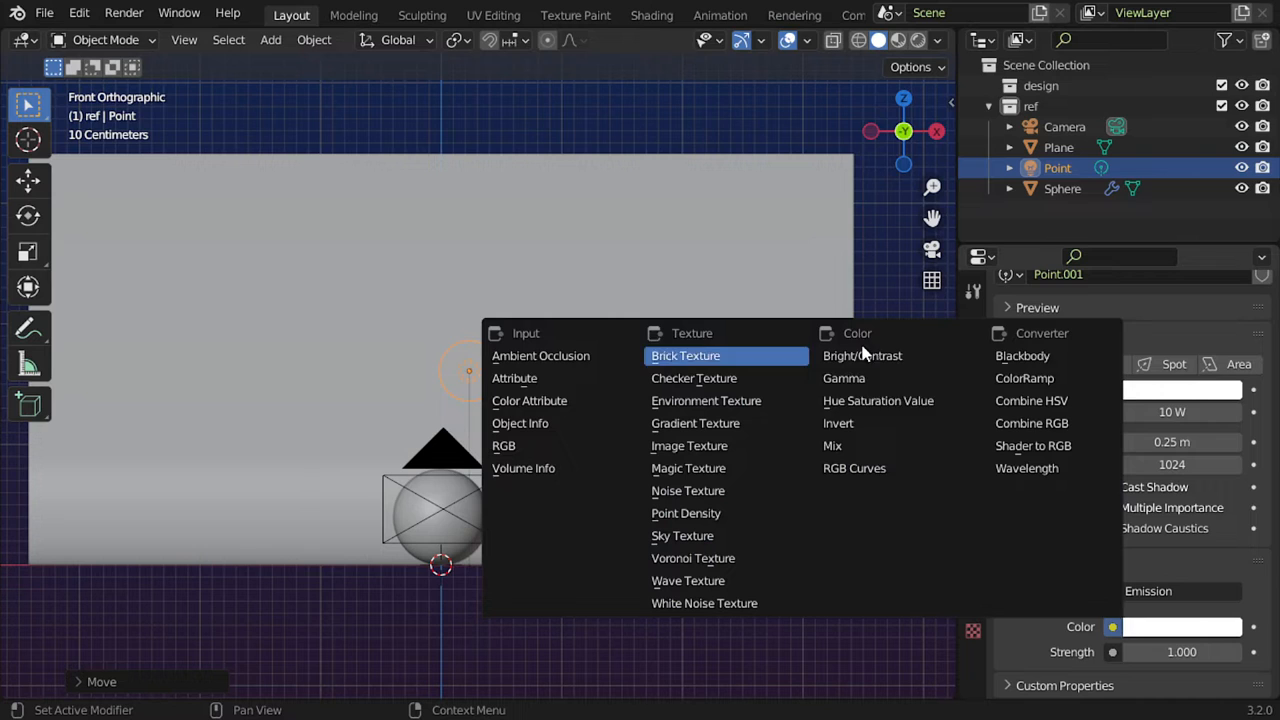
pyautogui.moveTo(877, 401)
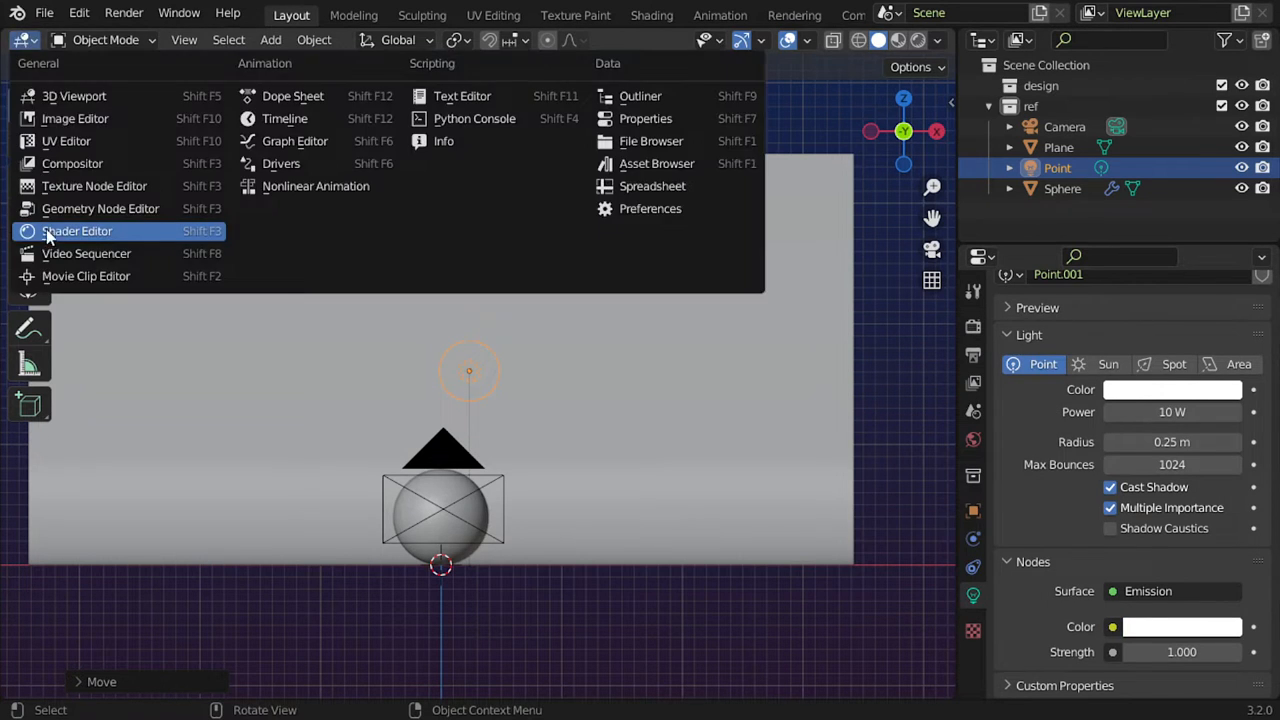
# Step: Switch the area to the Shader Editor and browse for an external IES profile
pyautogui.click(76, 231)
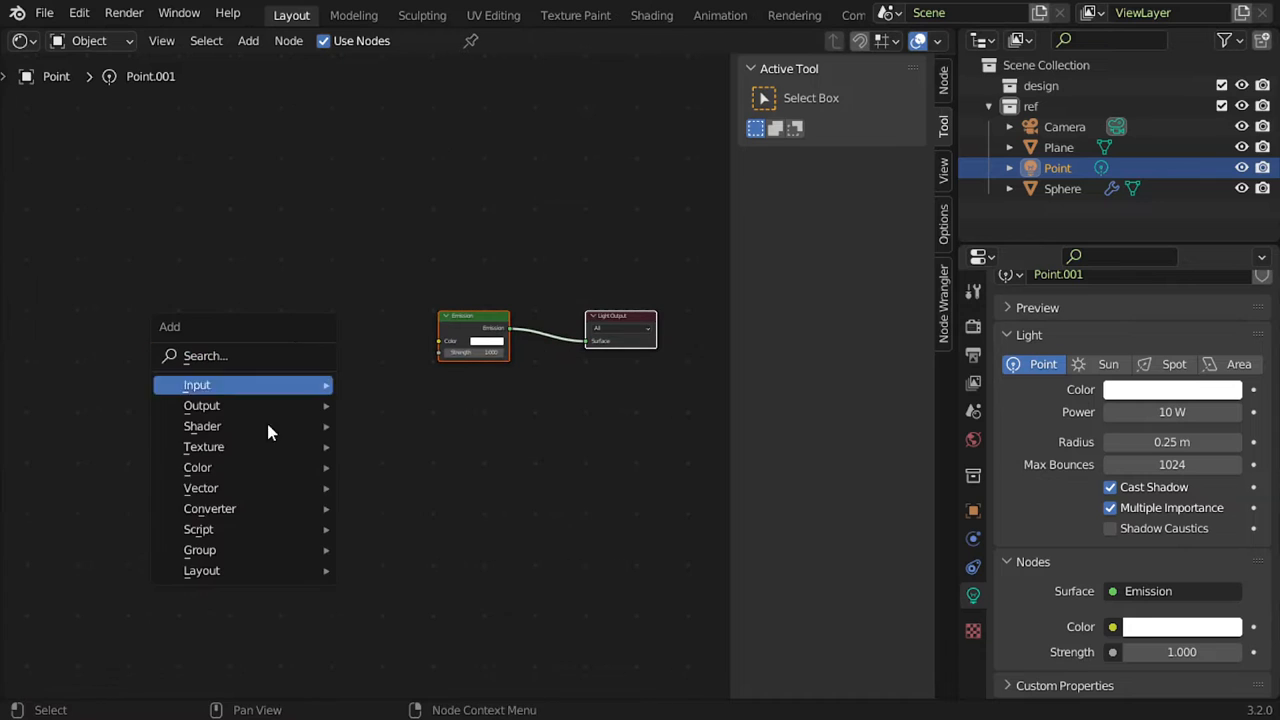
pyautogui.moveTo(204, 446)
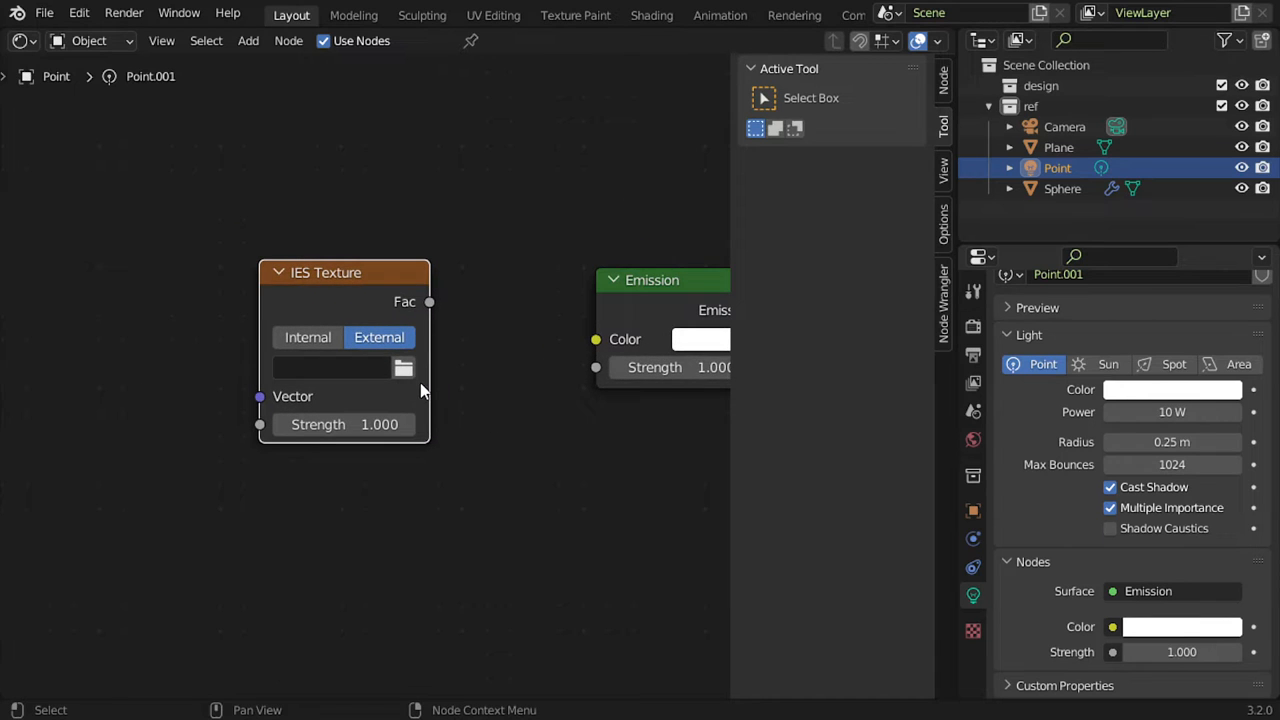
pyautogui.click(403, 368)
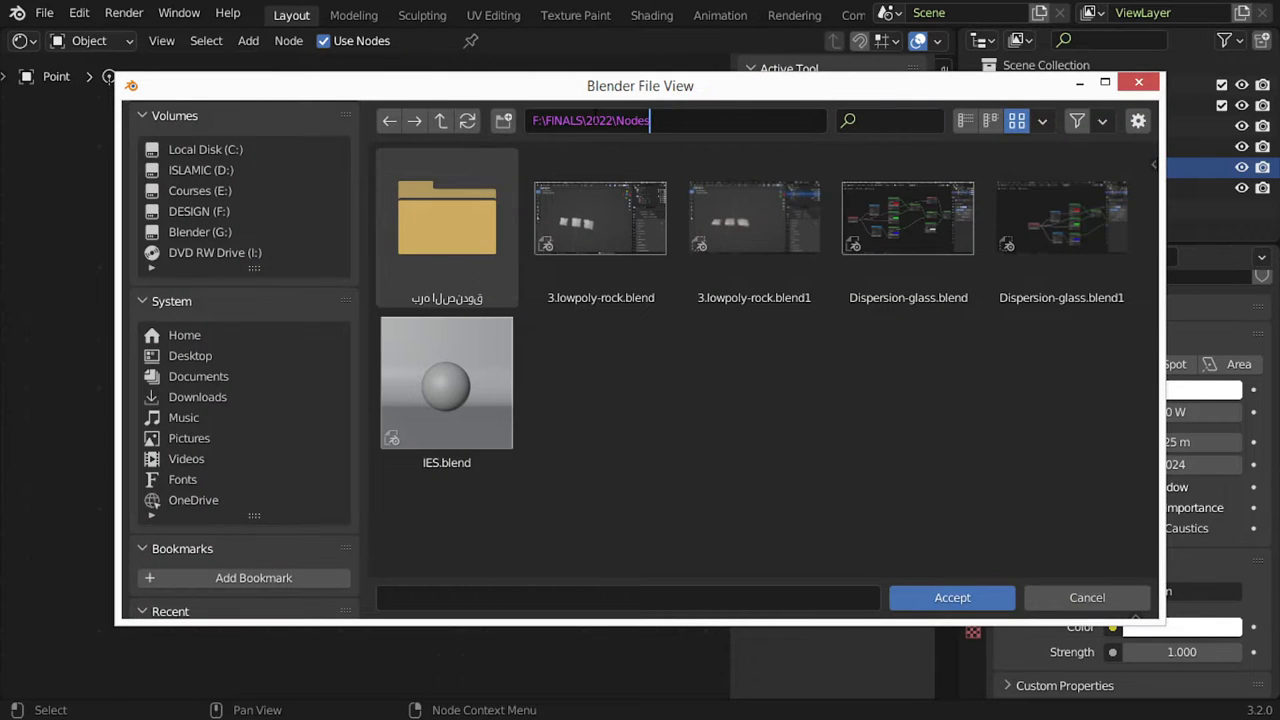
# Step: Load cylinder-wide.ies from leomoon's ies-lights-pack into the IES Texture node
pyautogui.doubleClick(446, 218)
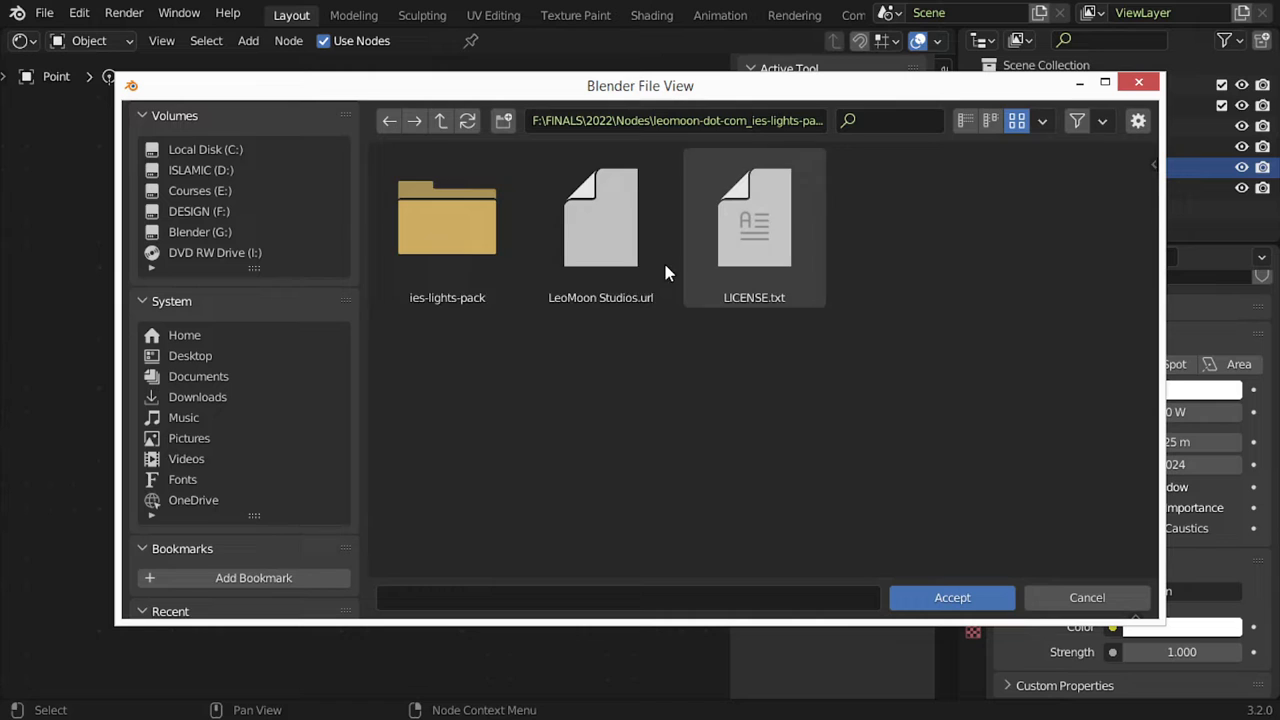
pyautogui.doubleClick(446, 217)
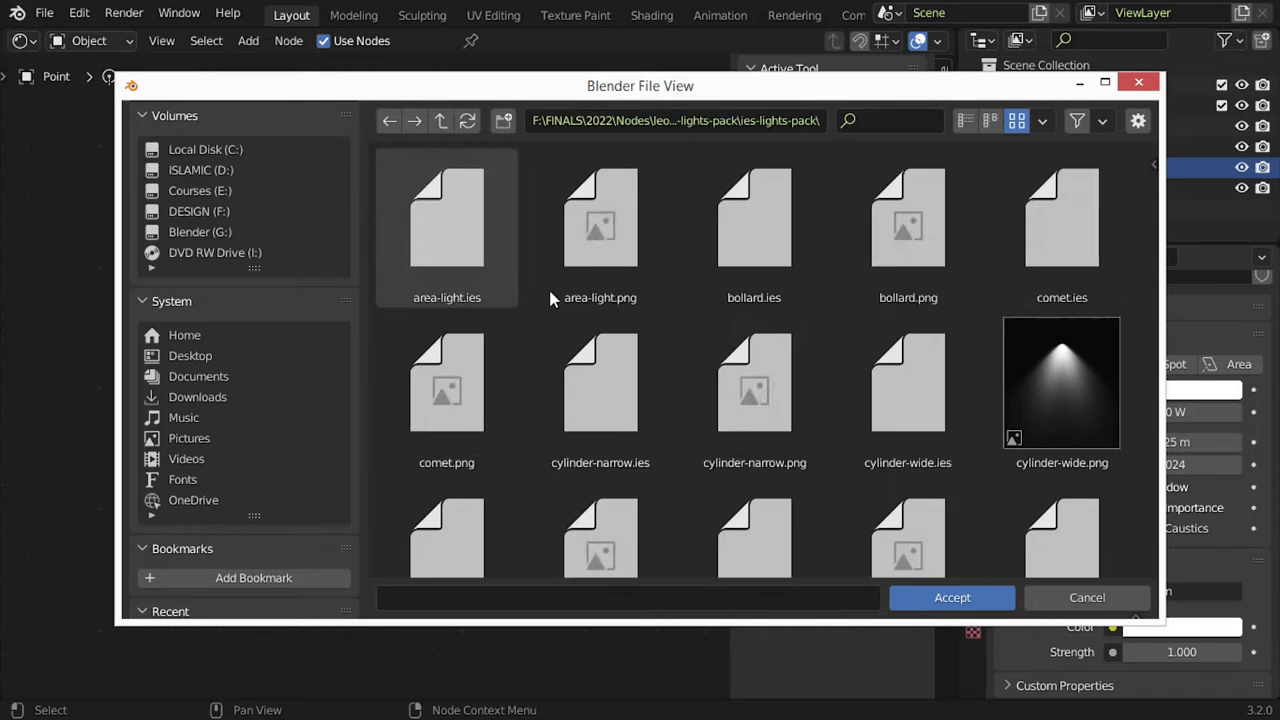
pyautogui.scroll(-3)
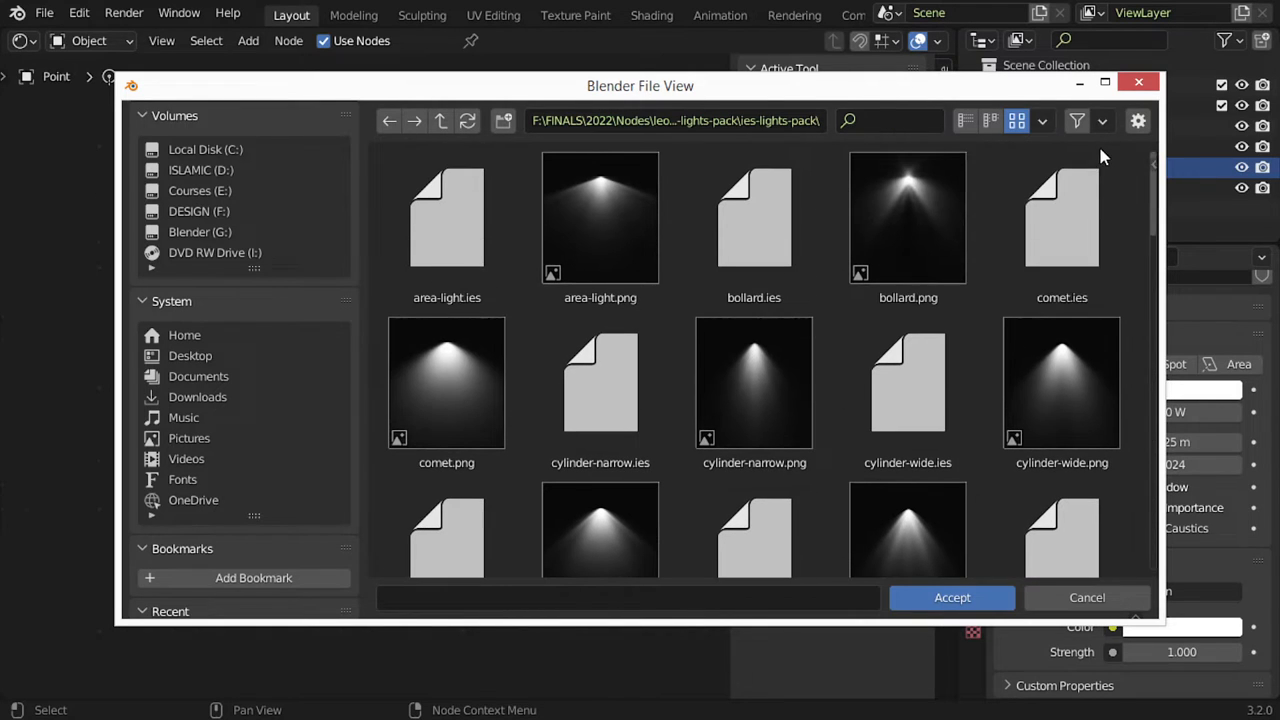
pyautogui.click(446, 217)
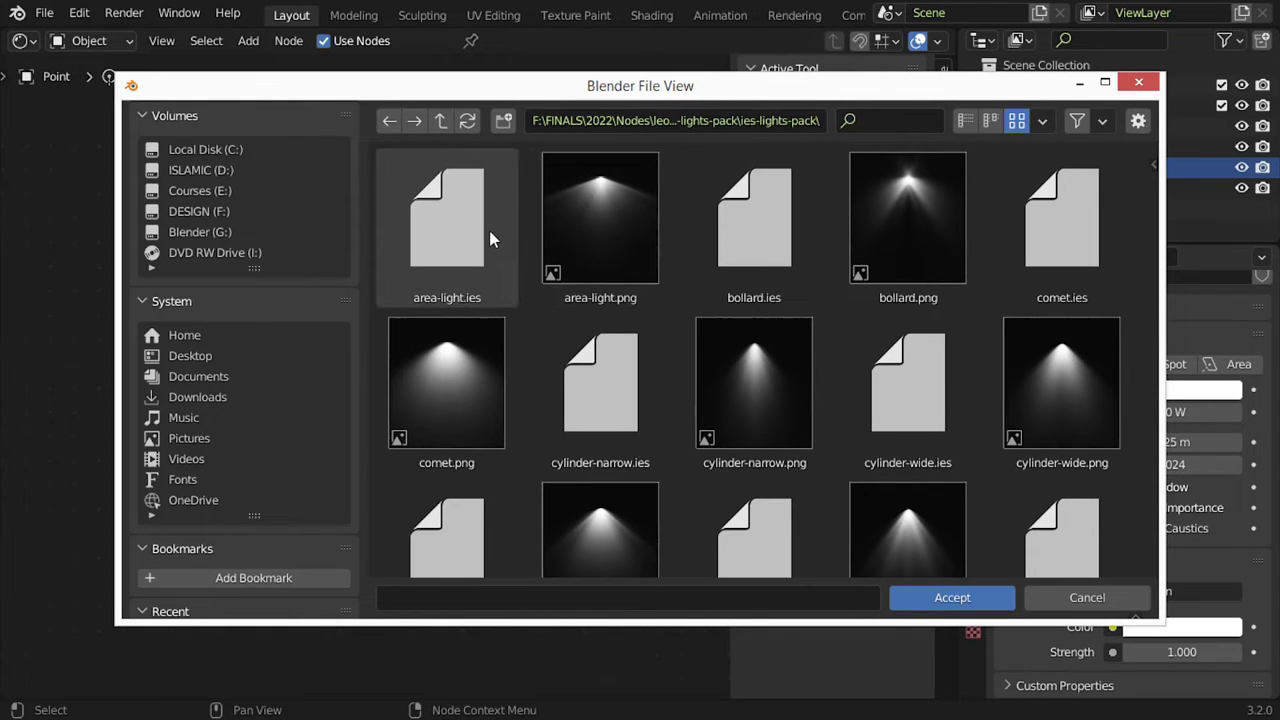
pyautogui.click(446, 217)
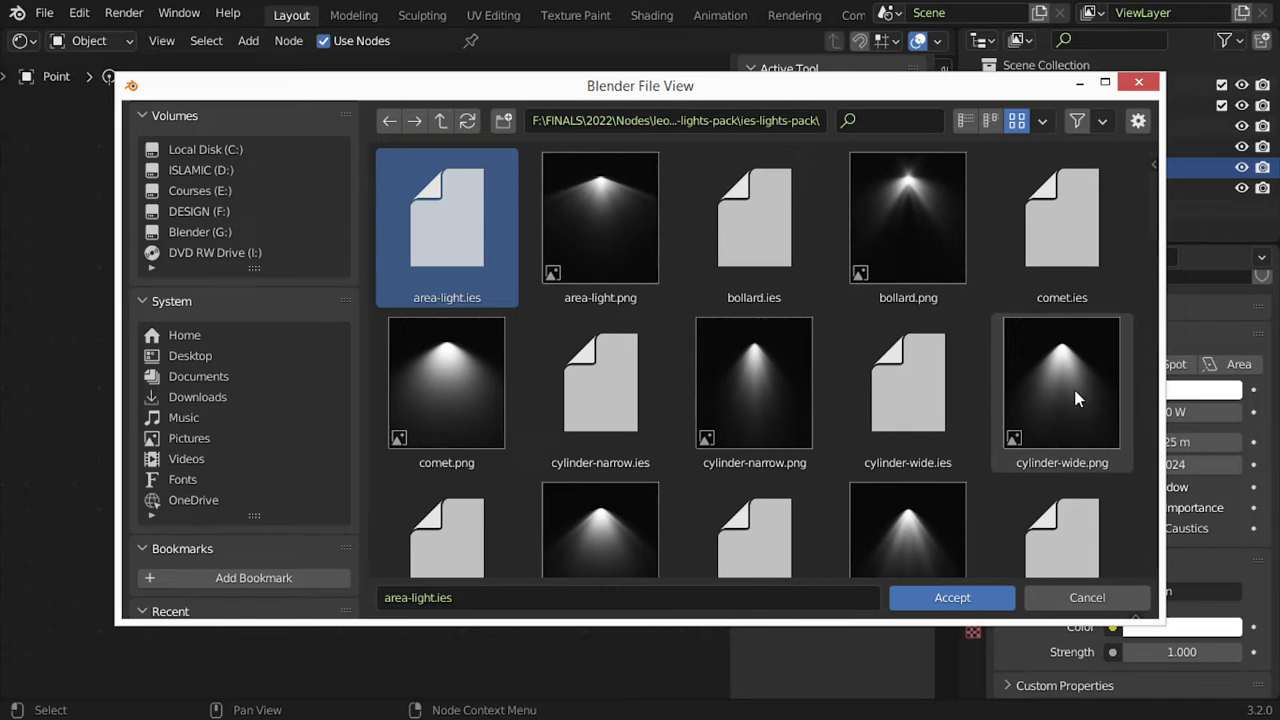
pyautogui.click(1061, 382)
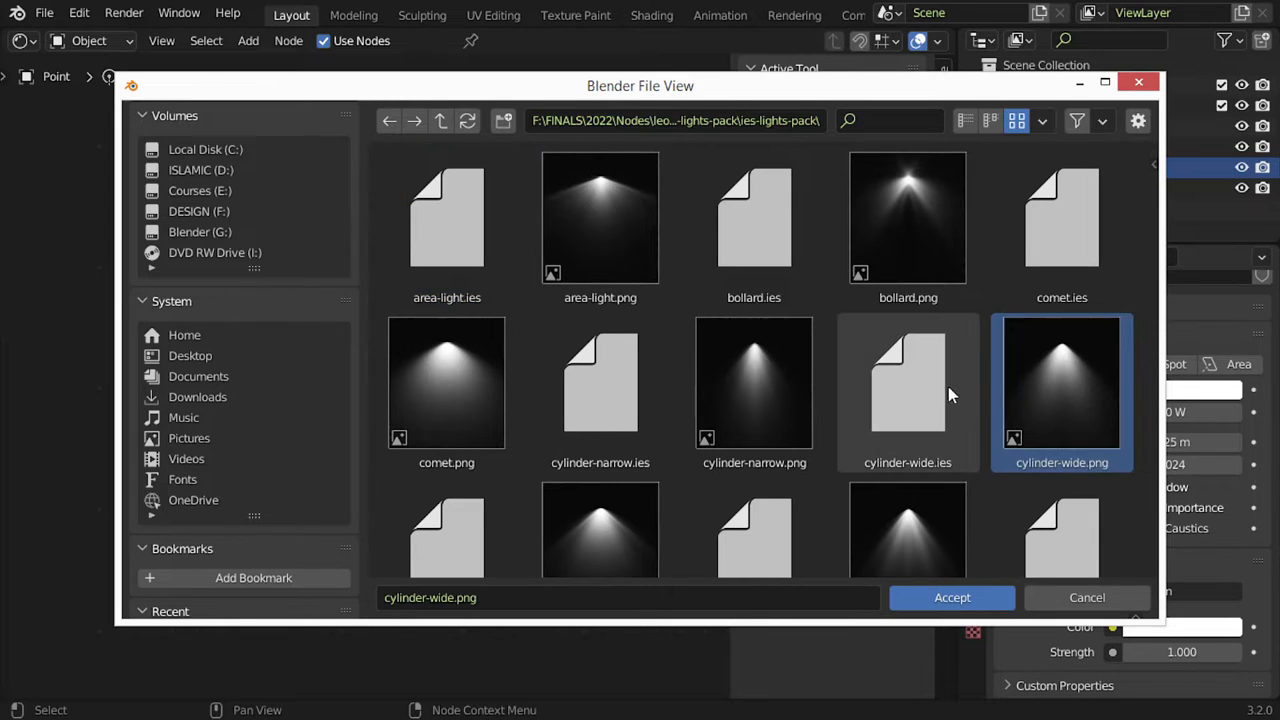
pyautogui.click(907, 390)
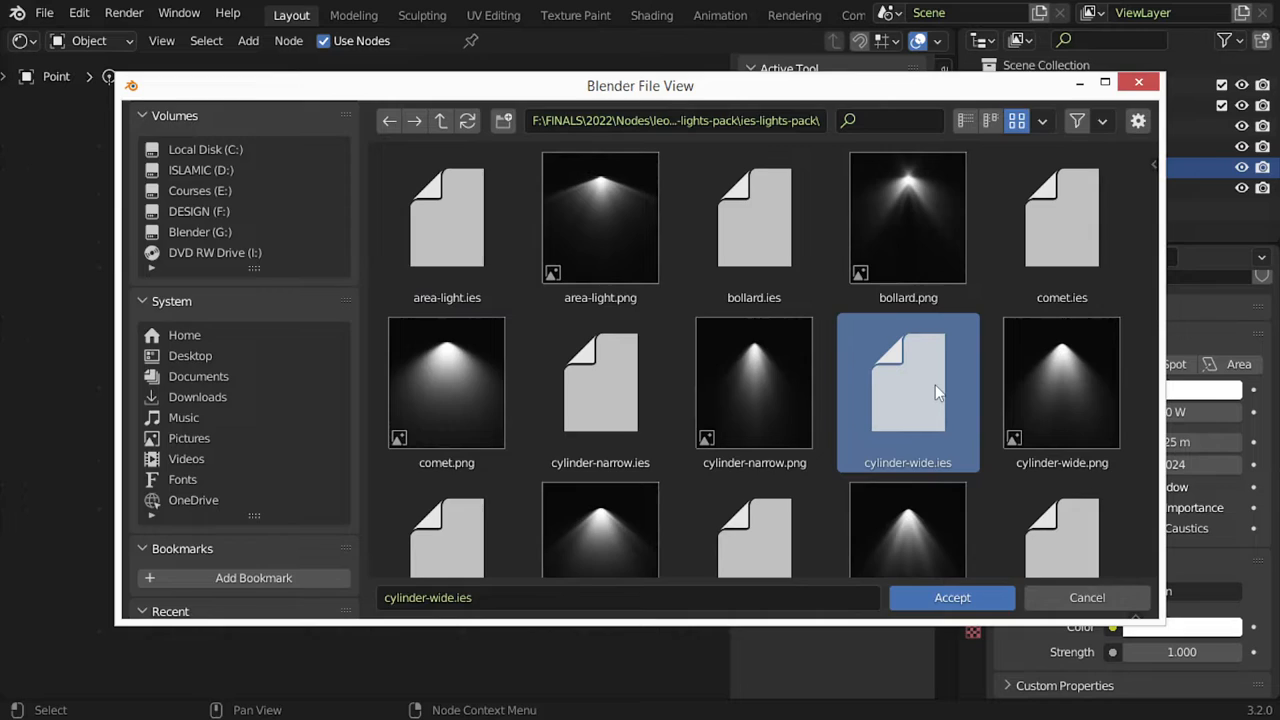
pyautogui.click(952, 597)
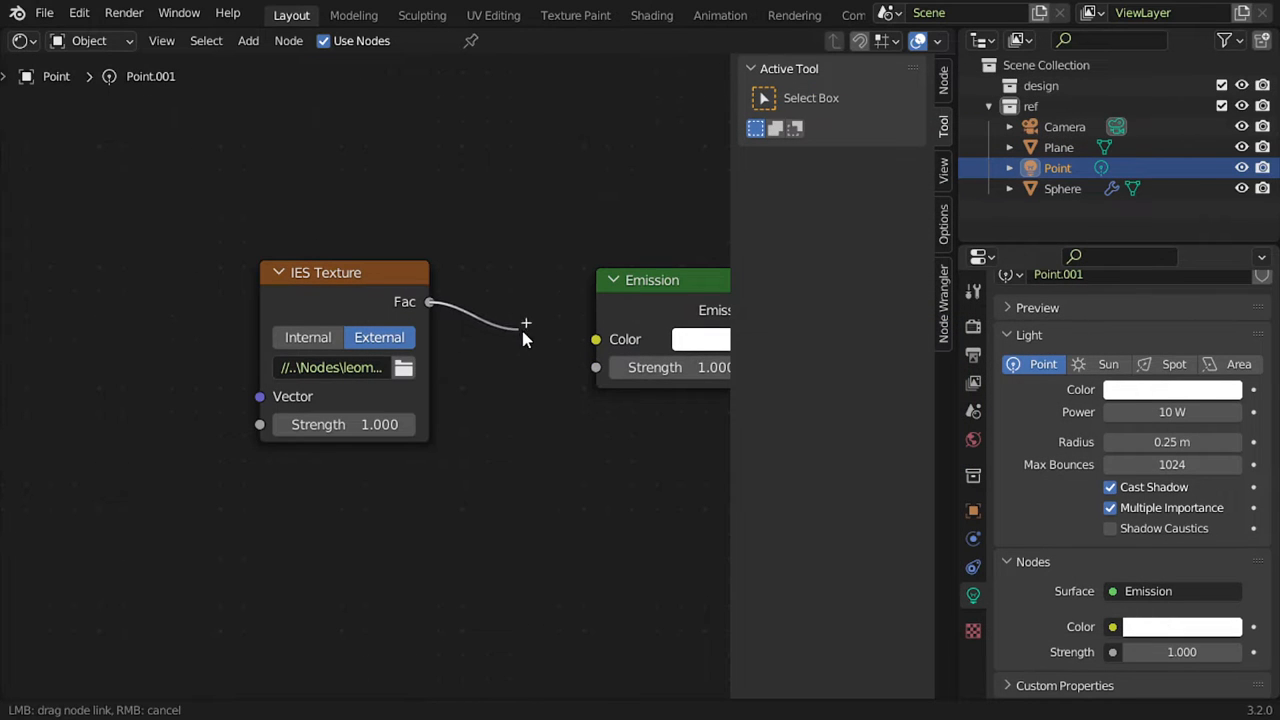
# Step: Link IES Fac to Emission Color, then set light Radius 0.02 m and Power 300 mW
pyautogui.moveTo(525, 322); pyautogui.dragTo(595, 339)
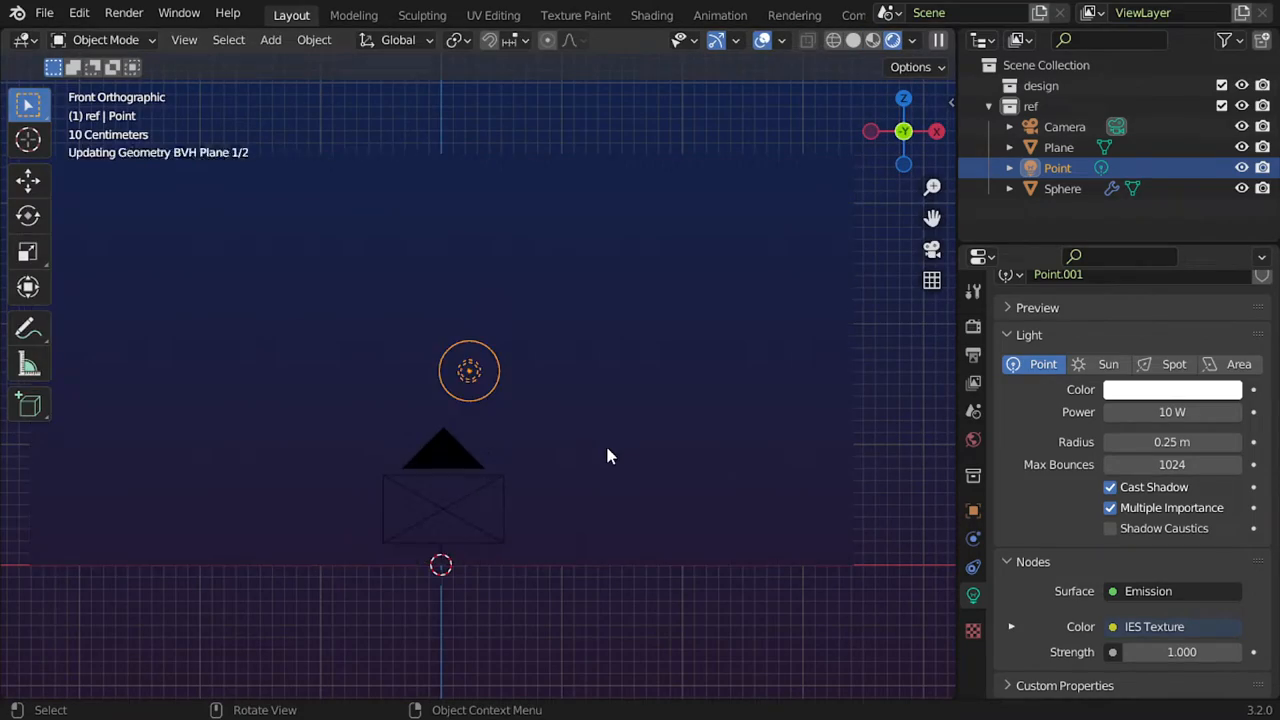
pyautogui.click(895, 40)
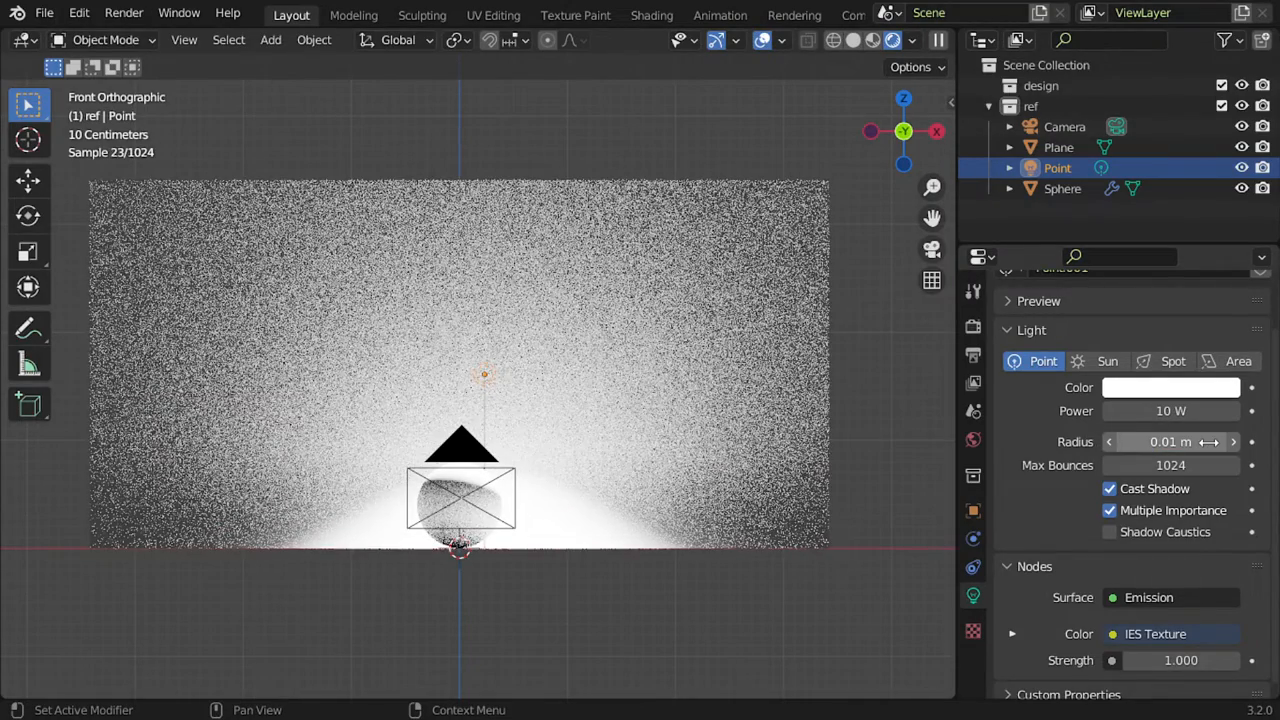
pyautogui.click(1170, 442)
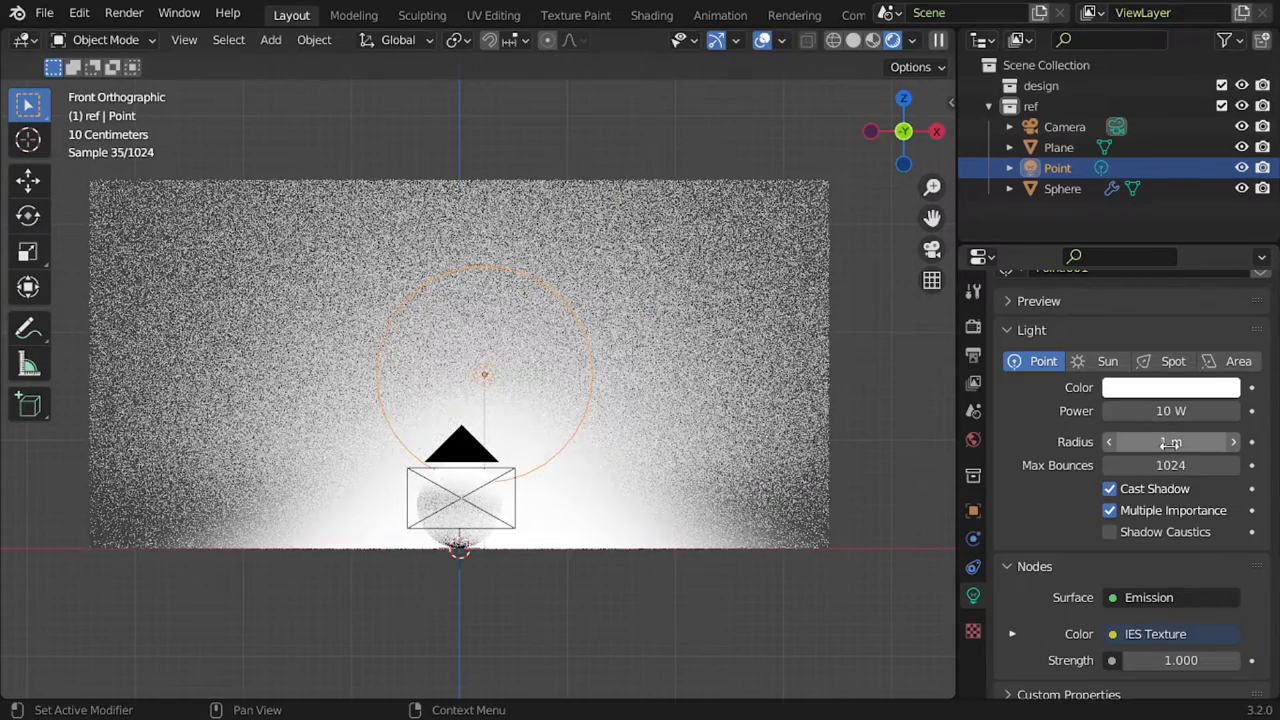
pyautogui.click(1170, 442)
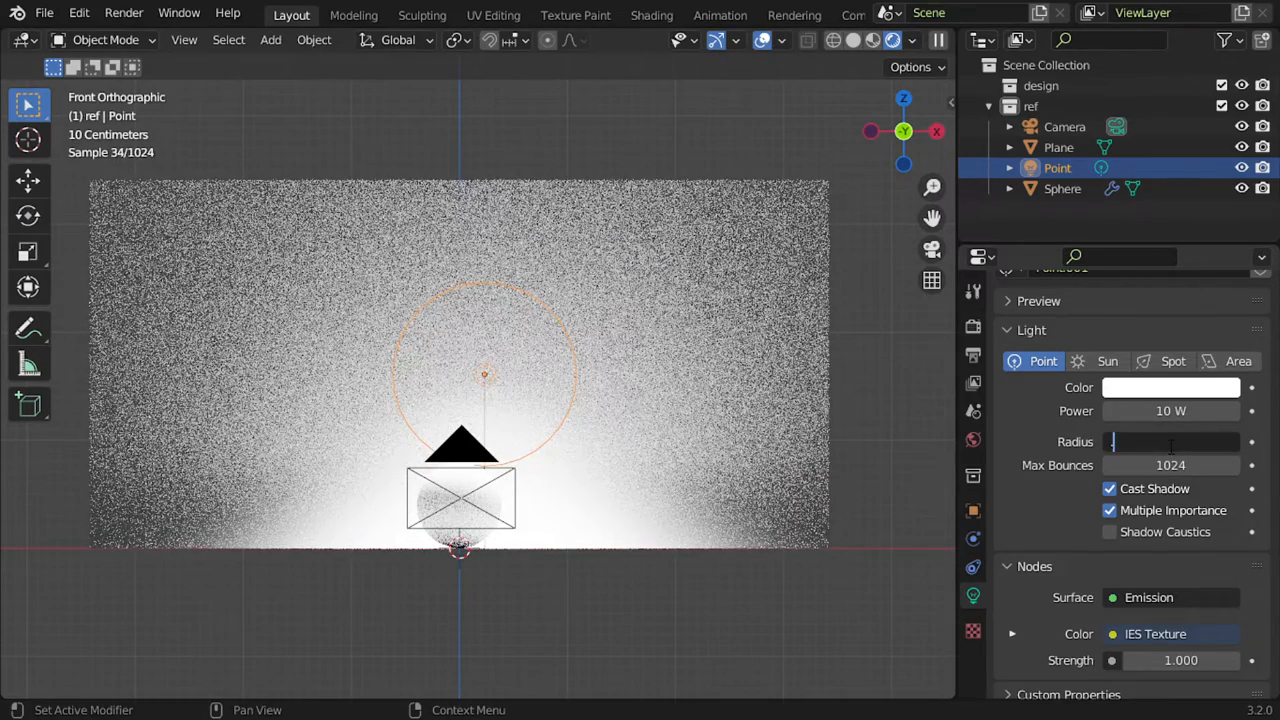
pyautogui.click(1168, 442)
pyautogui.write('0.02 m')
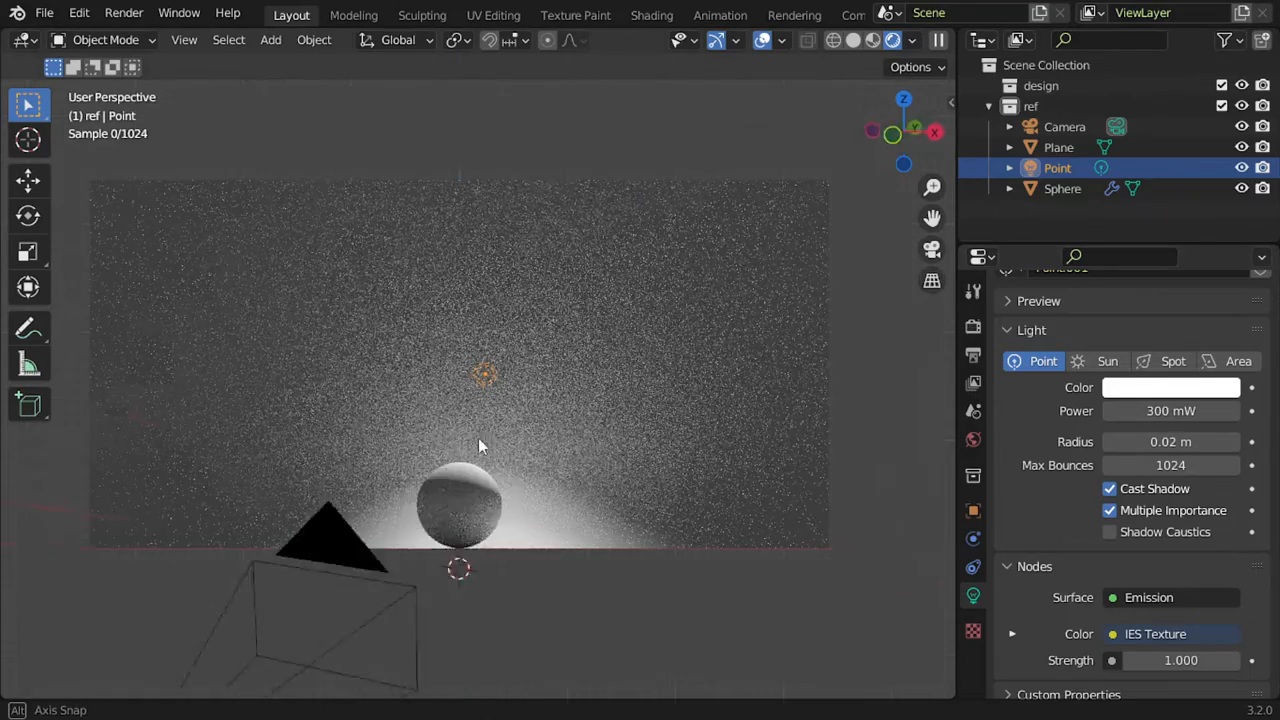
# Step: Inspect the light pool, return to front view, and tint the light warm peach
pyautogui.moveTo(480, 445); pyautogui.dragTo(565, 430)
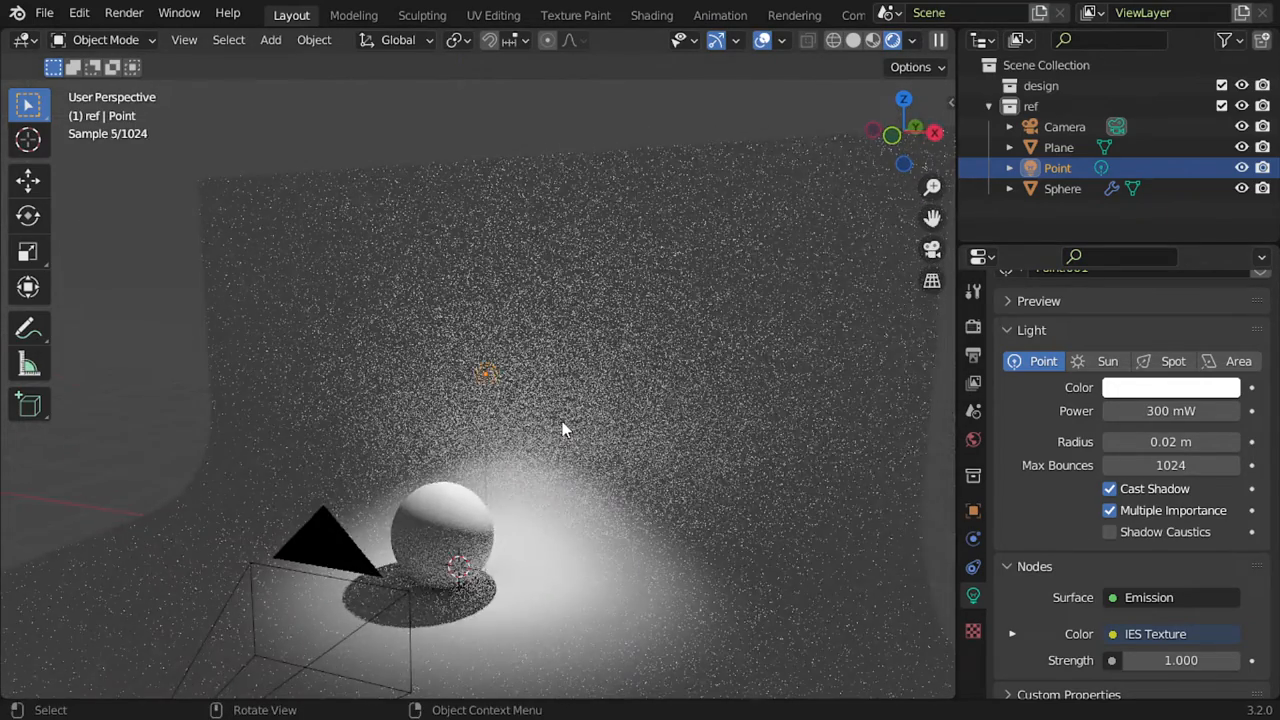
pyautogui.press('KP_1')
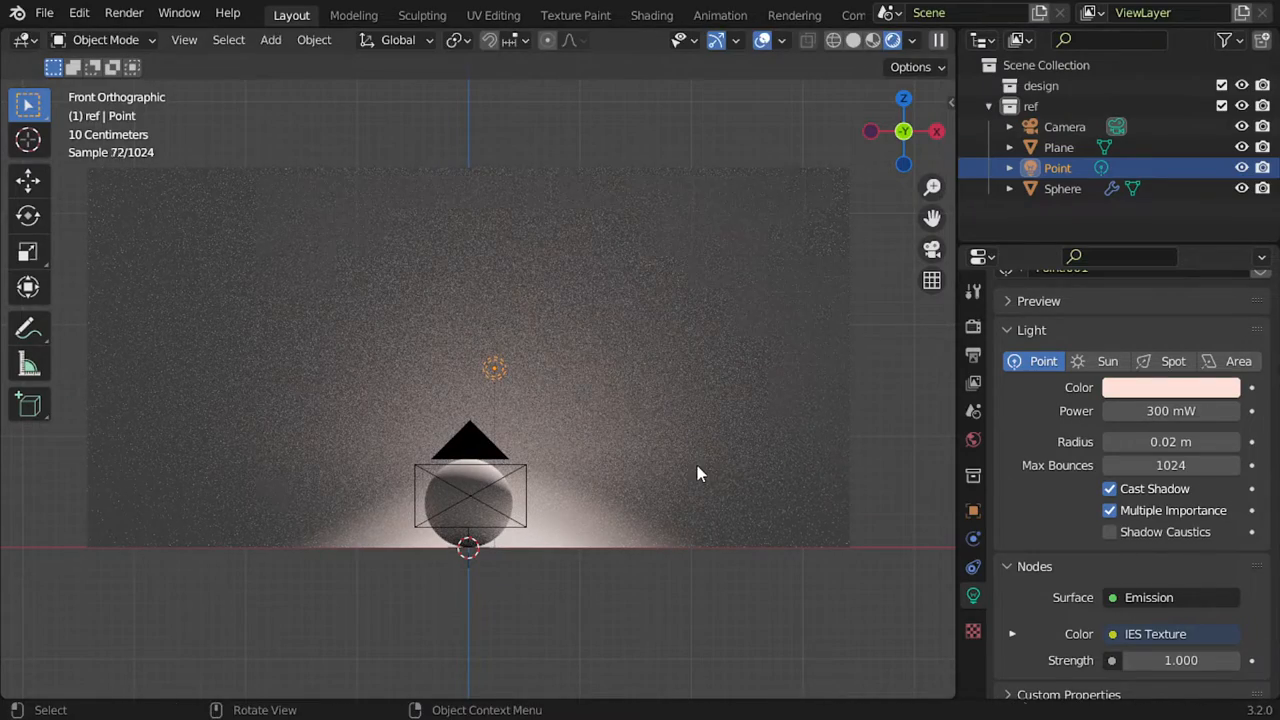
pyautogui.press('s')
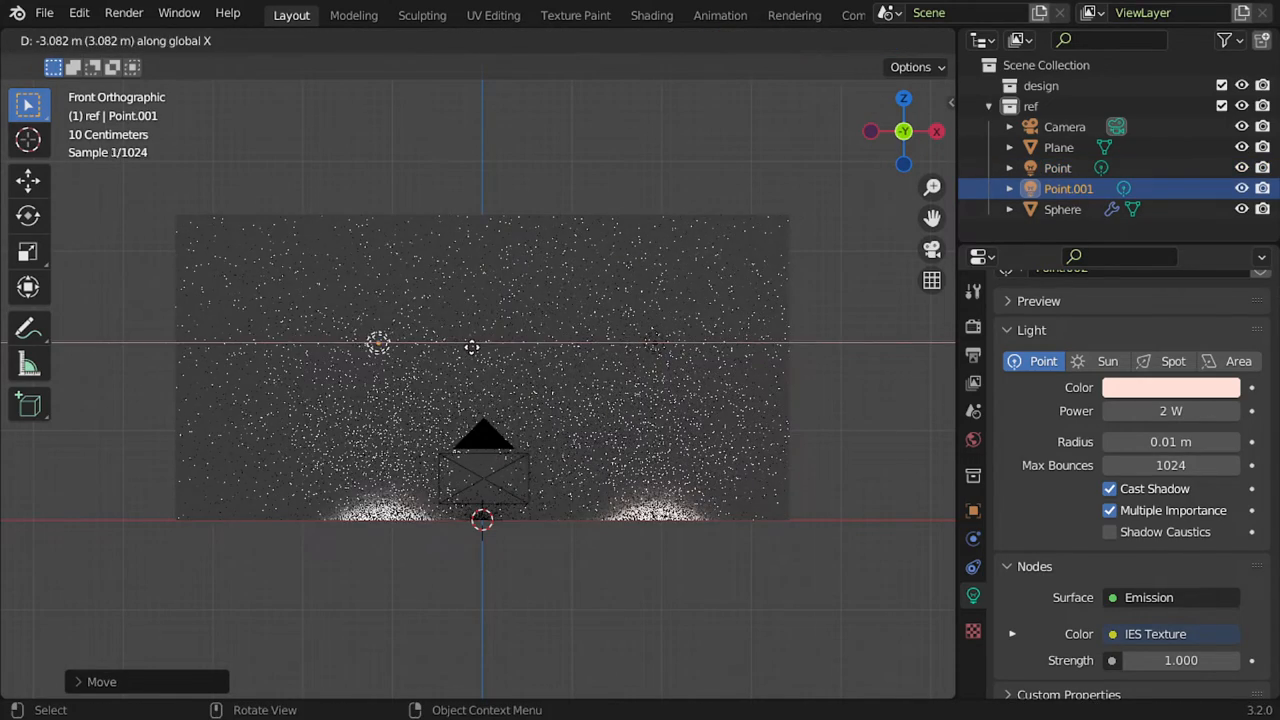
# Step: Place the duplicated light about 3 m sideways, at 2 W with a blue colour
pyautogui.click(22, 40)
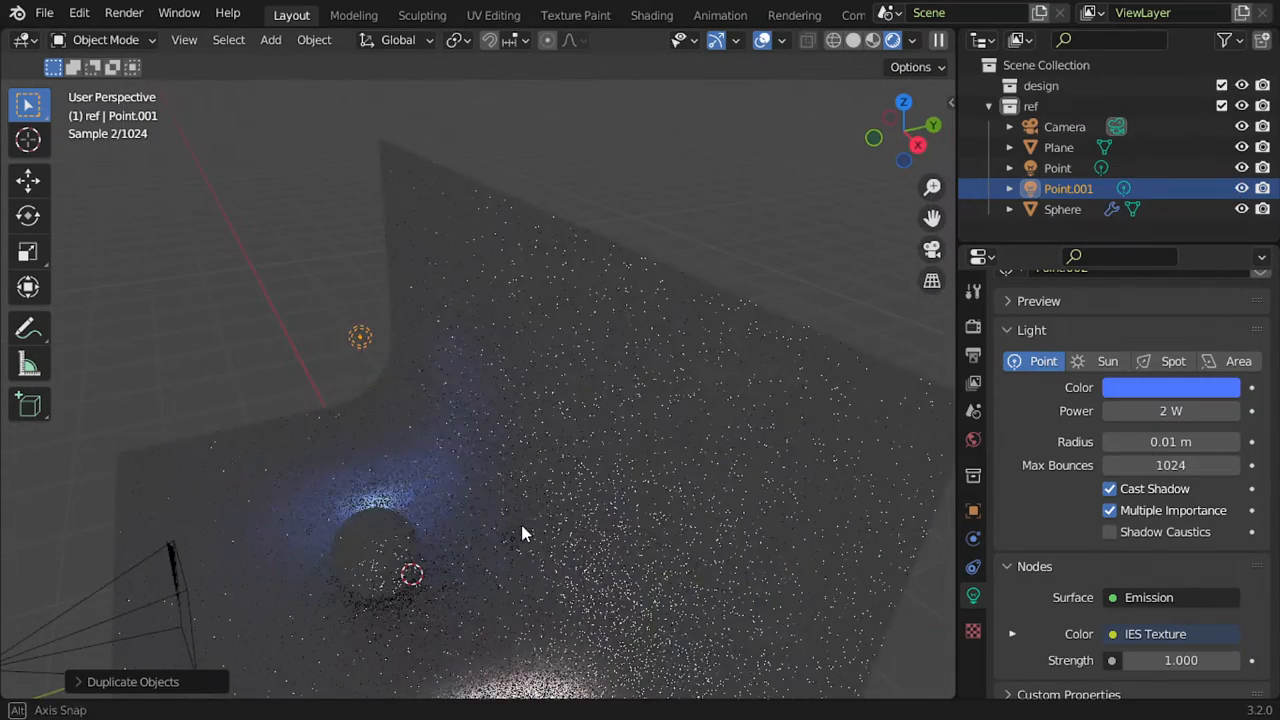
# Step: Resize the blue light, then orbit to compare the warm and blue pools
pyautogui.press('s')
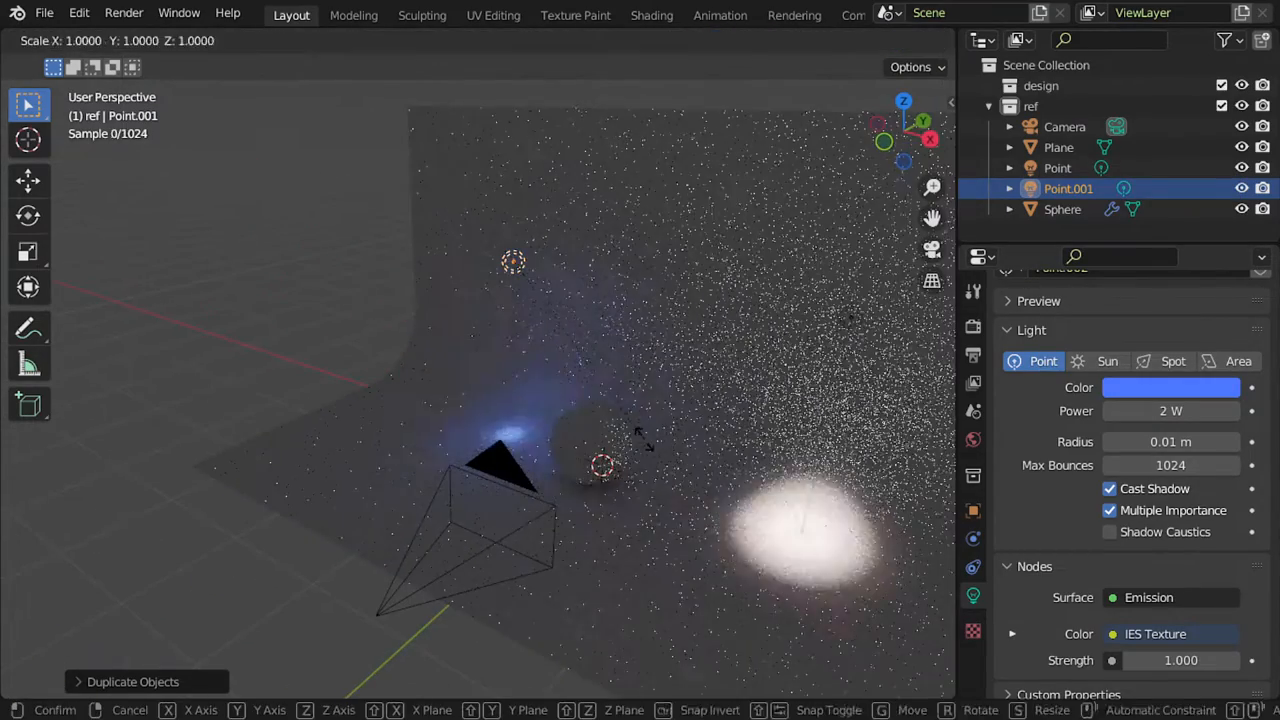
pyautogui.press('x')
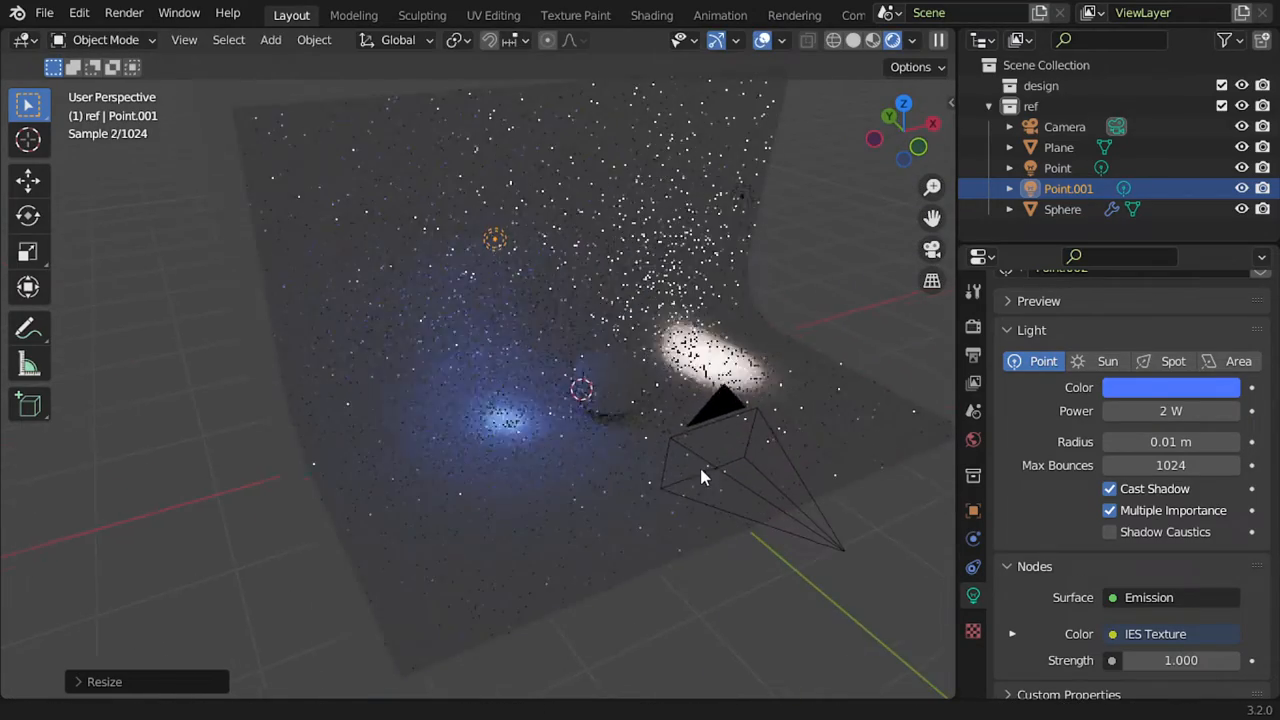
pyautogui.moveTo(700, 477); pyautogui.dragTo(715, 465)
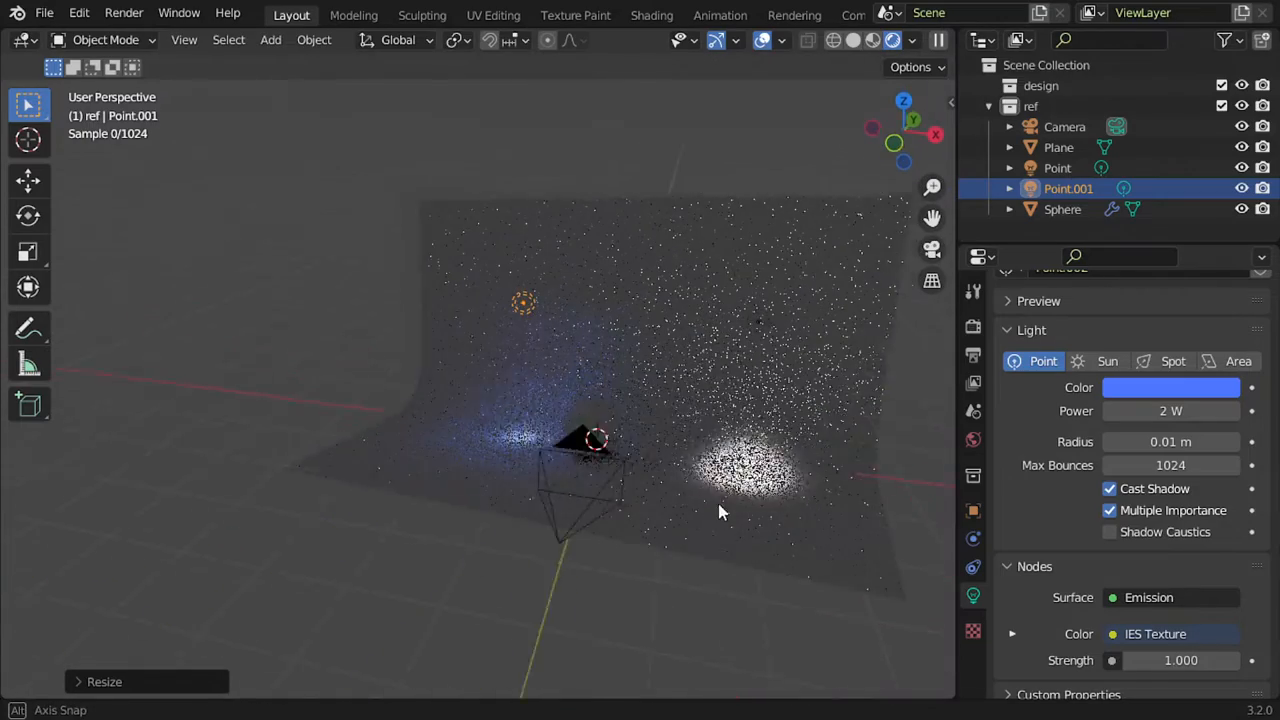
pyautogui.moveTo(720, 512); pyautogui.dragTo(658, 492)
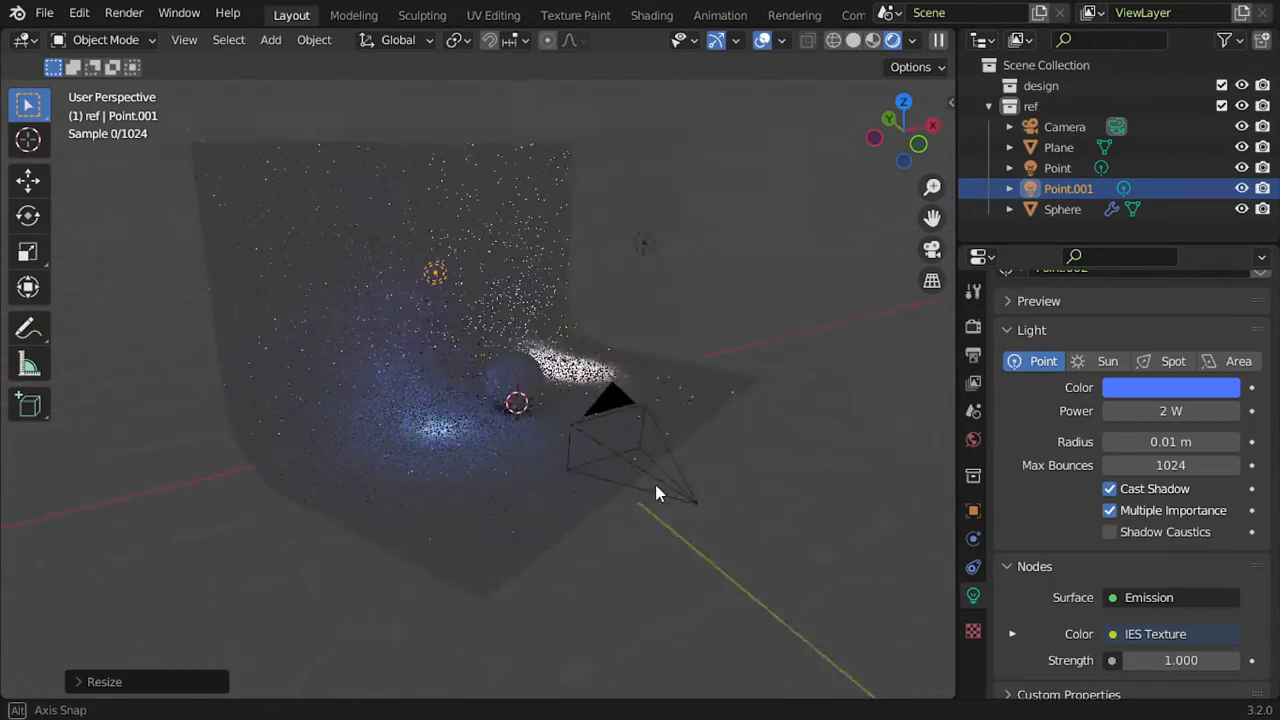